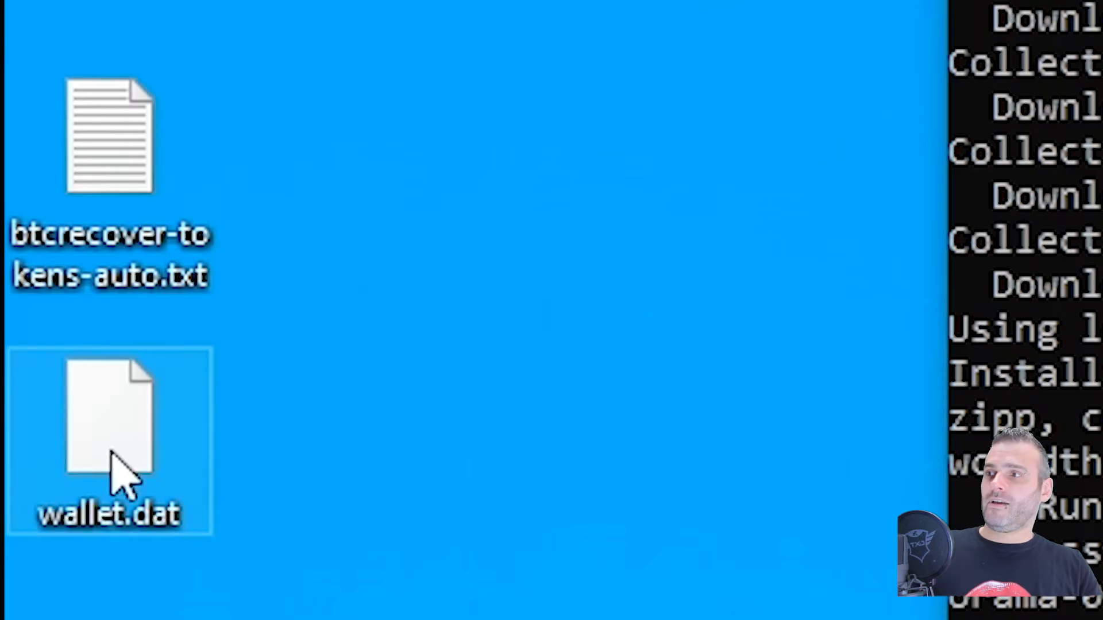
{"action": "mouse_move", "coordinate": [151, 162]}
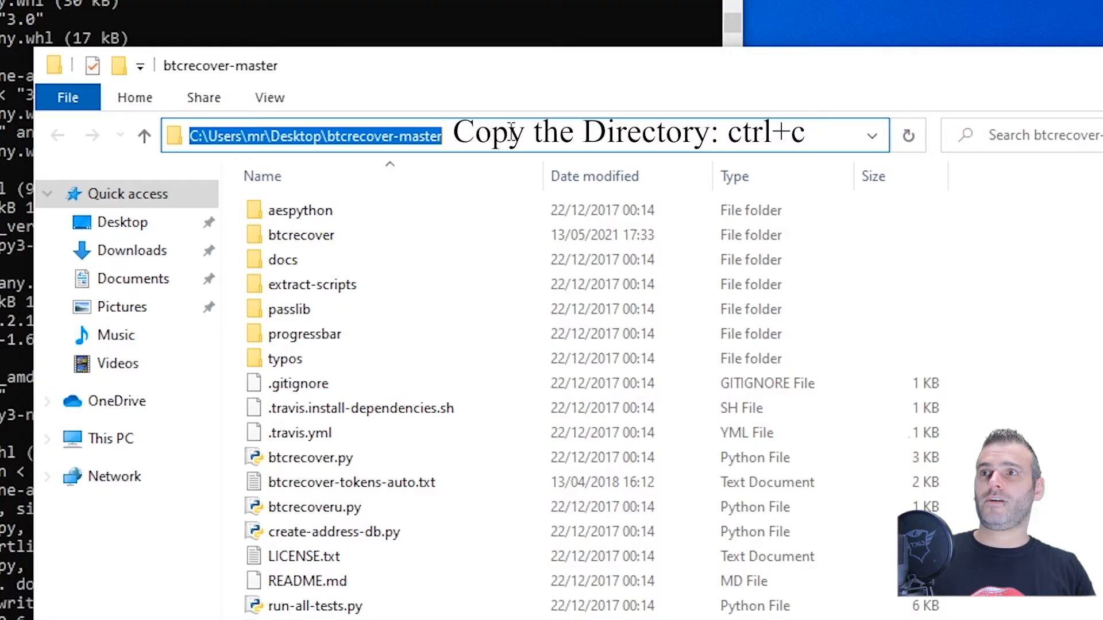
Select the btcrecover-master folder path in the address bar to copy it.
{"action": "left_click", "coordinate": [519, 472]}
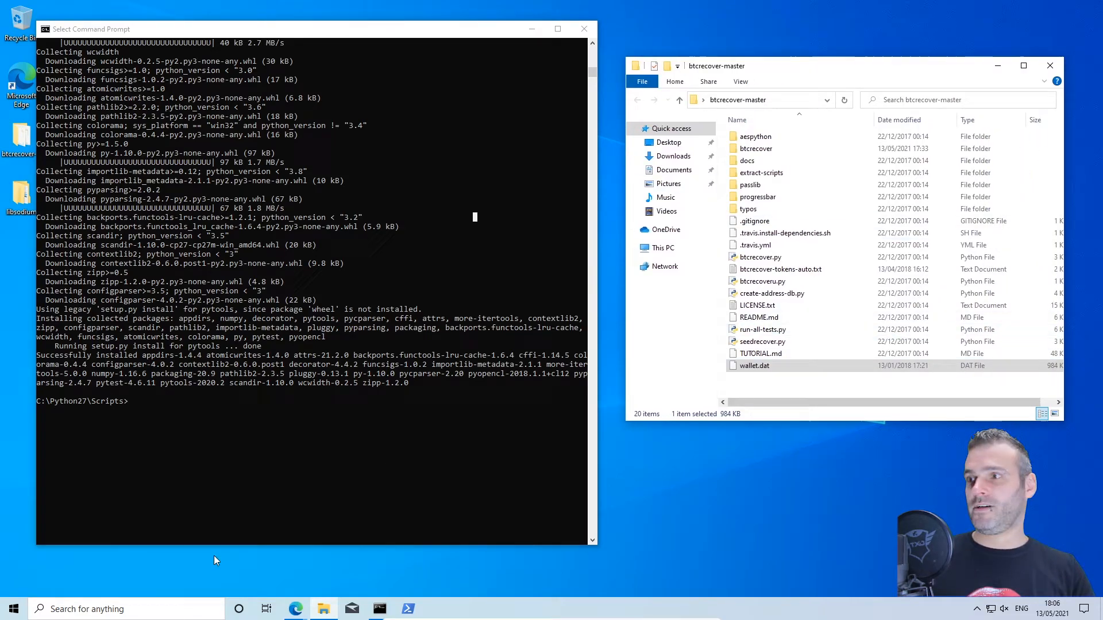
Start the cd command to change into the btcrecover-master folder.
{"action": "type", "text": "cd"}
{"action": "type", "text": "dir"}
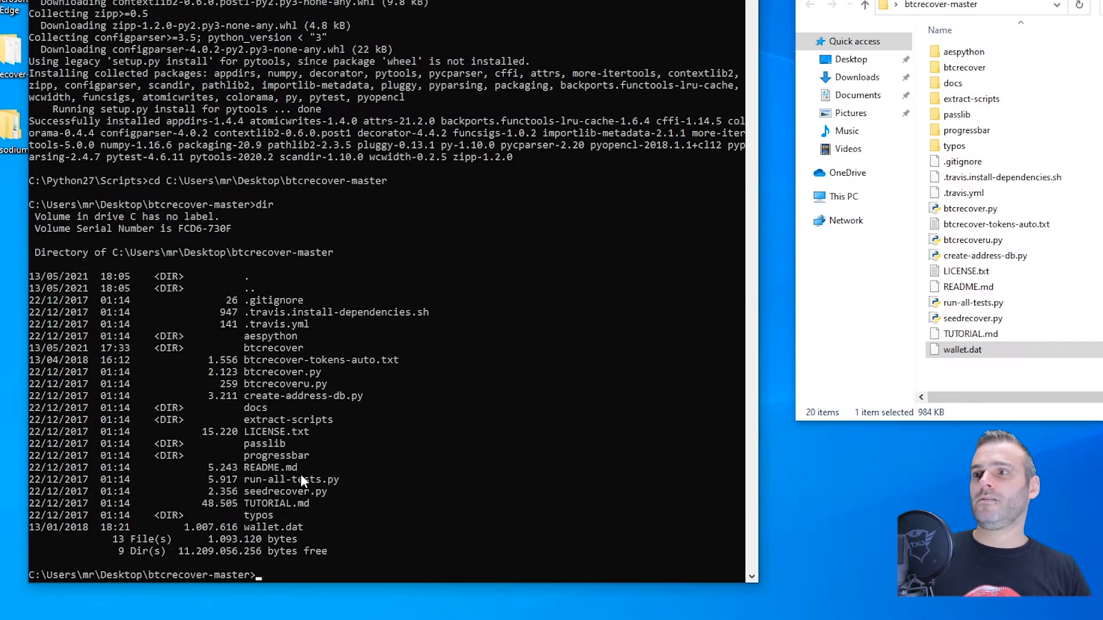
{"action": "mouse_move", "coordinate": [310, 534]}
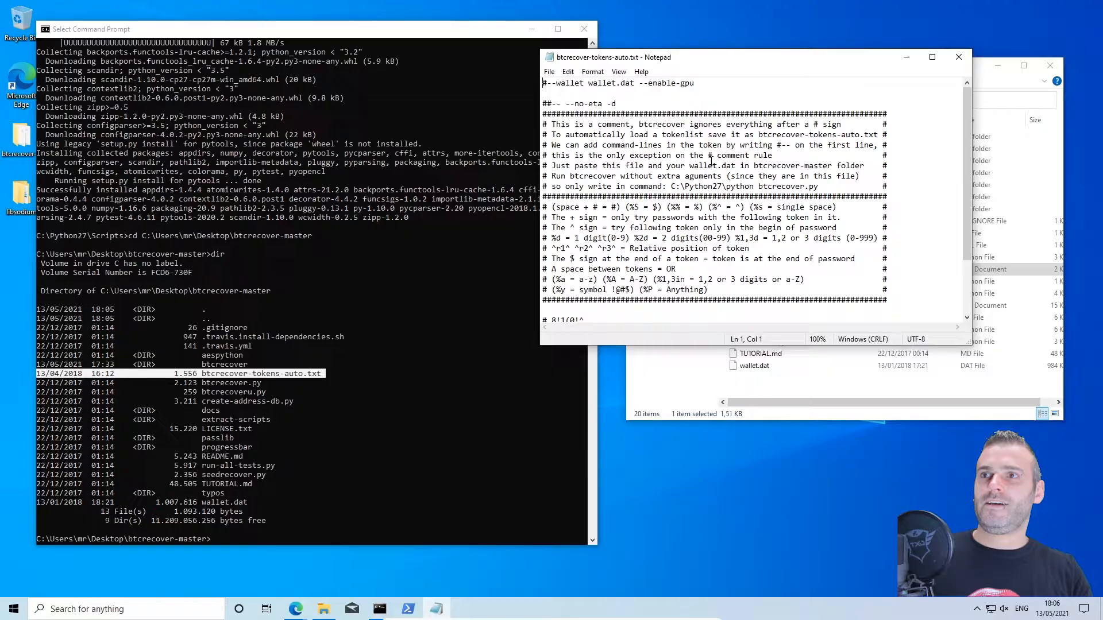
{"action": "left_click", "coordinate": [932, 57]}
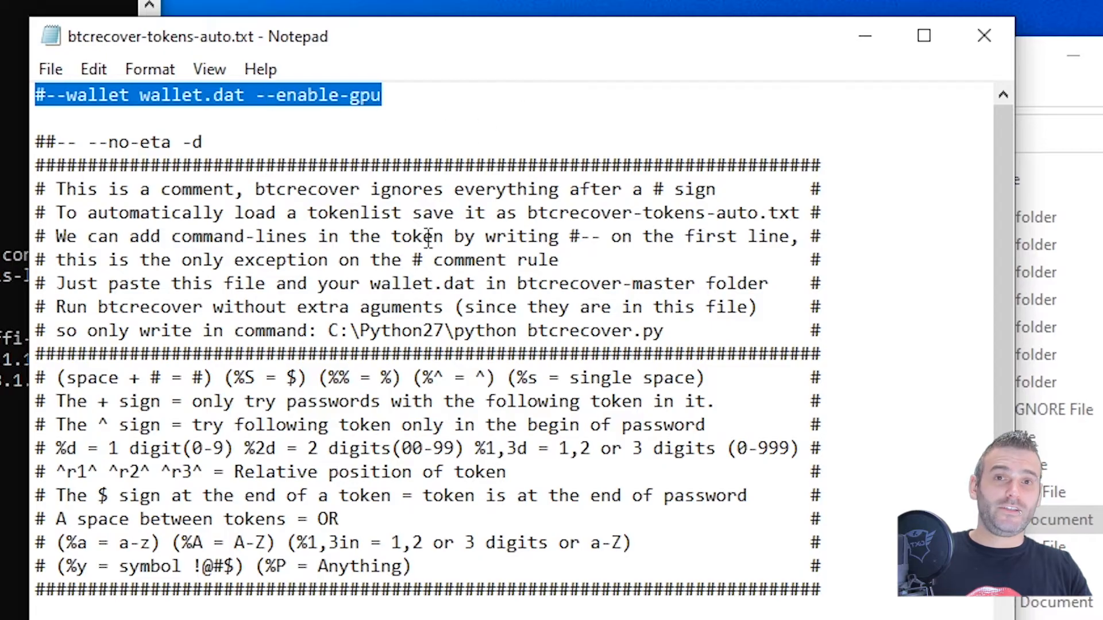
{"action": "scroll", "scroll_direction": "down", "scroll_amount": 3}
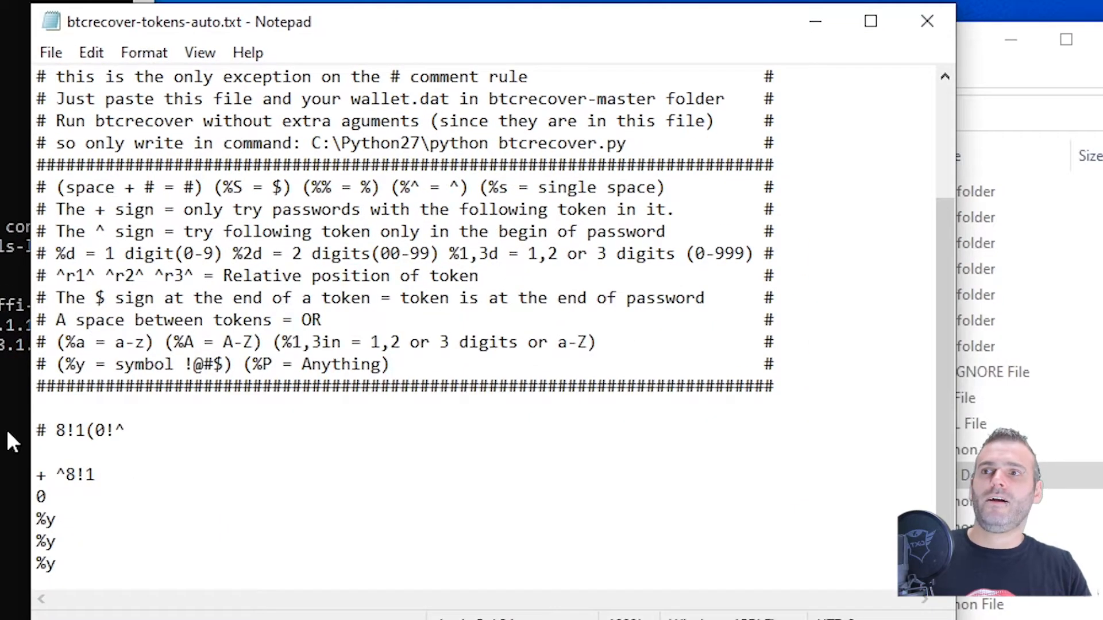
{"action": "double_click", "coordinate": [84, 430]}
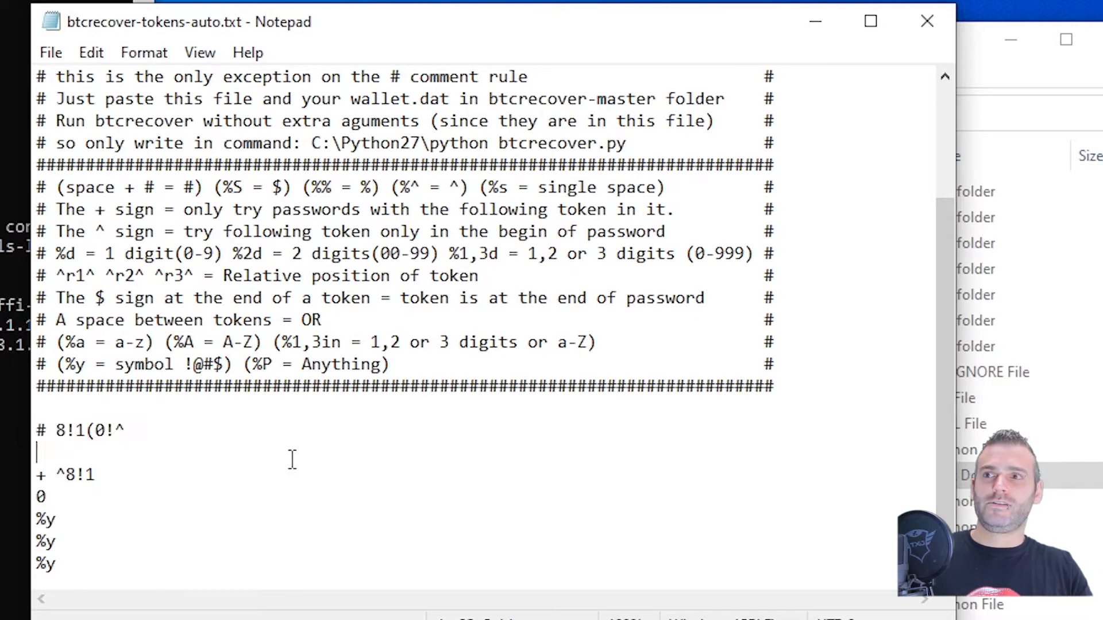
{"action": "double_click", "coordinate": [41, 498]}
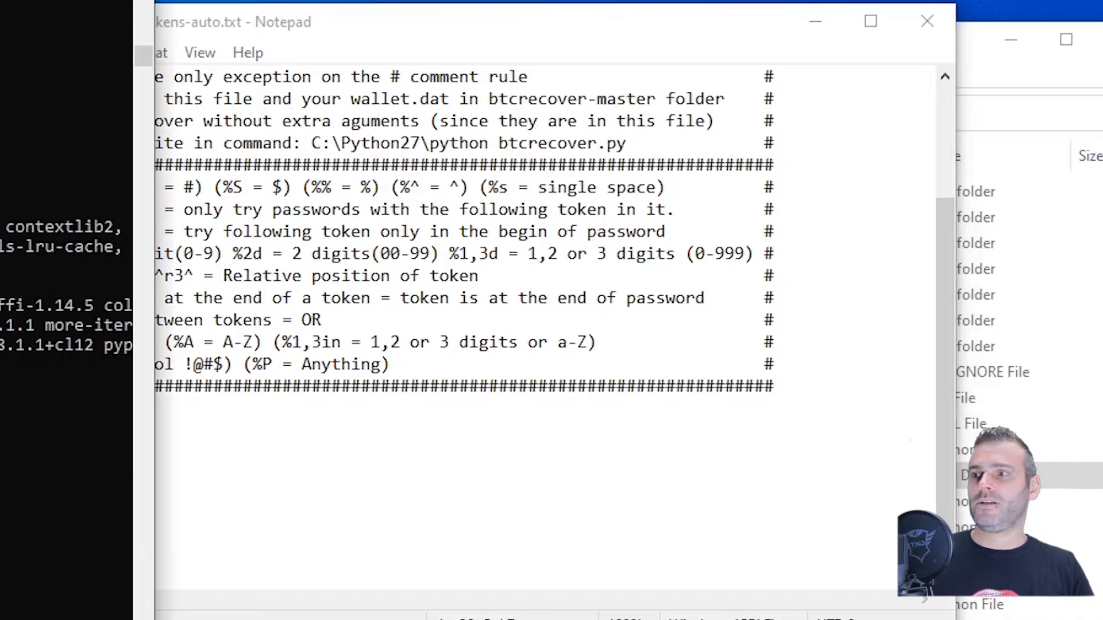
{"action": "left_click", "coordinate": [378, 609]}
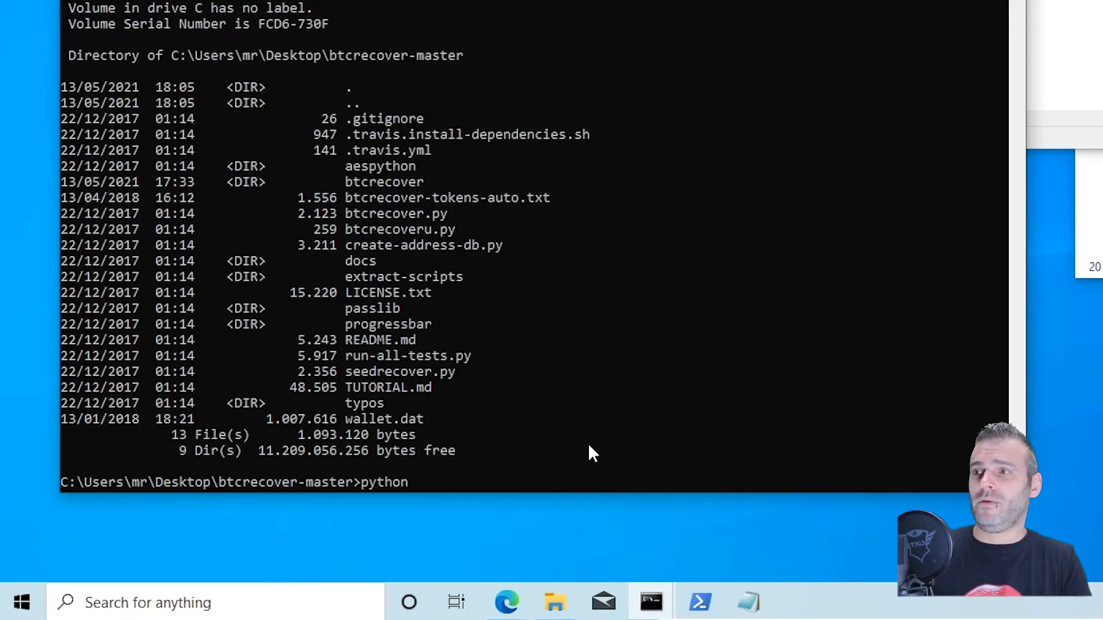
Run python btcrecover.py, which exits with a 'no supported GPUs found' error.
{"action": "type", "text": "bt"}
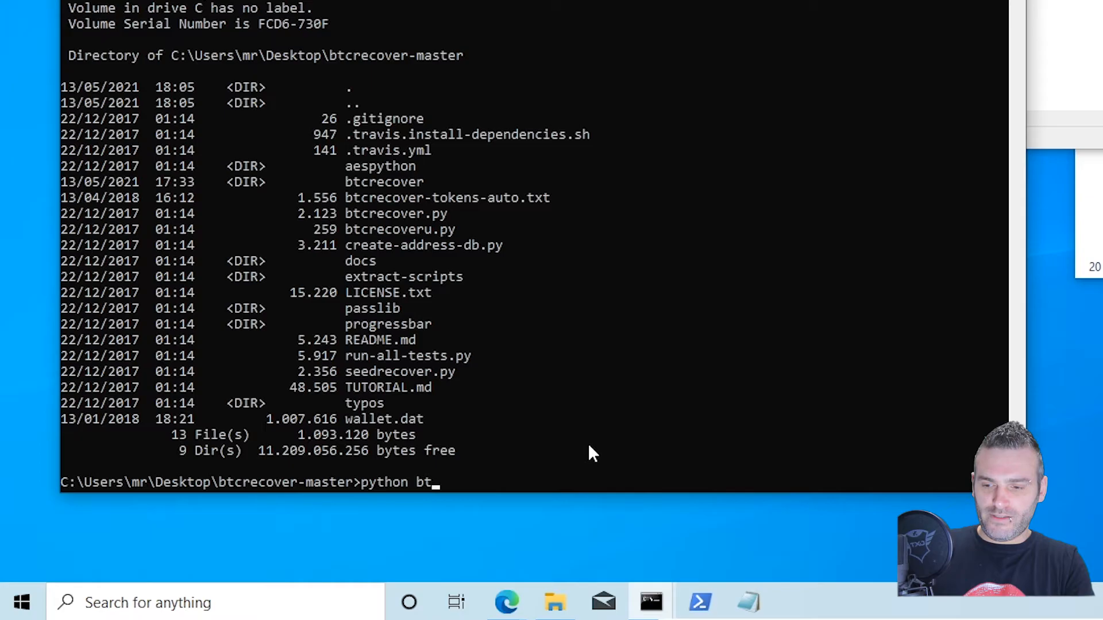
{"action": "type", "text": "crecover.py"}
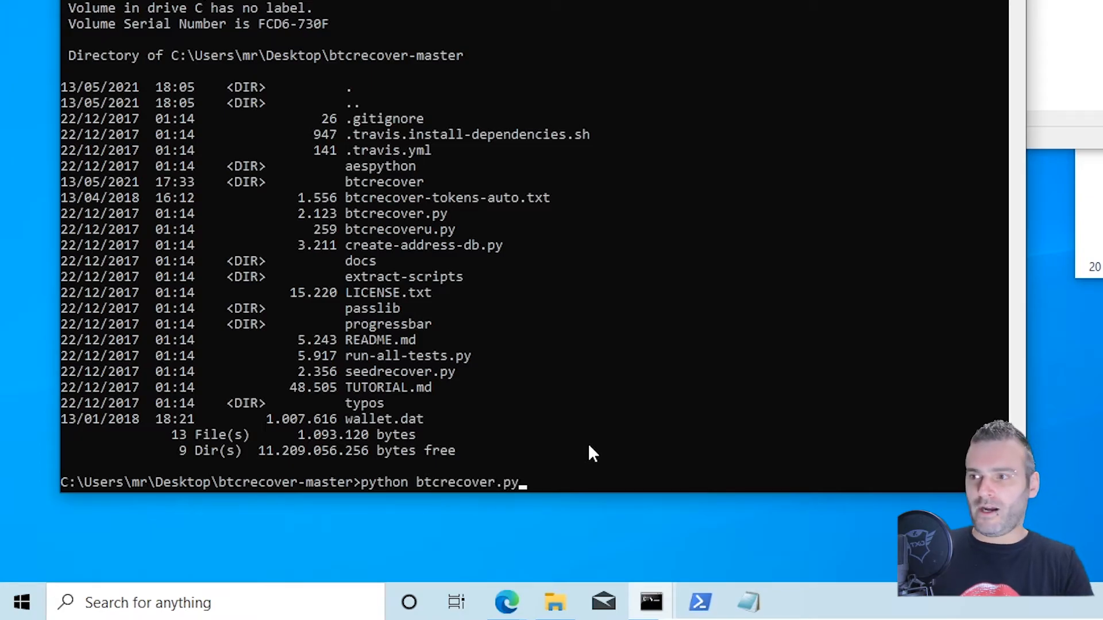
{"action": "key", "text": "Return"}
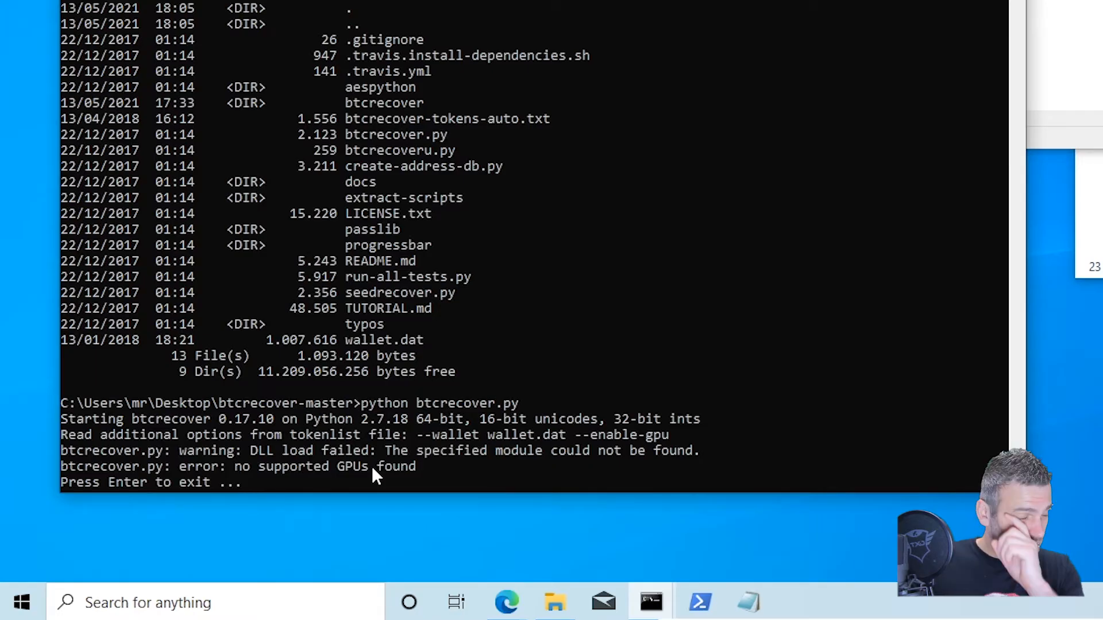
{"action": "mouse_move", "coordinate": [562, 336]}
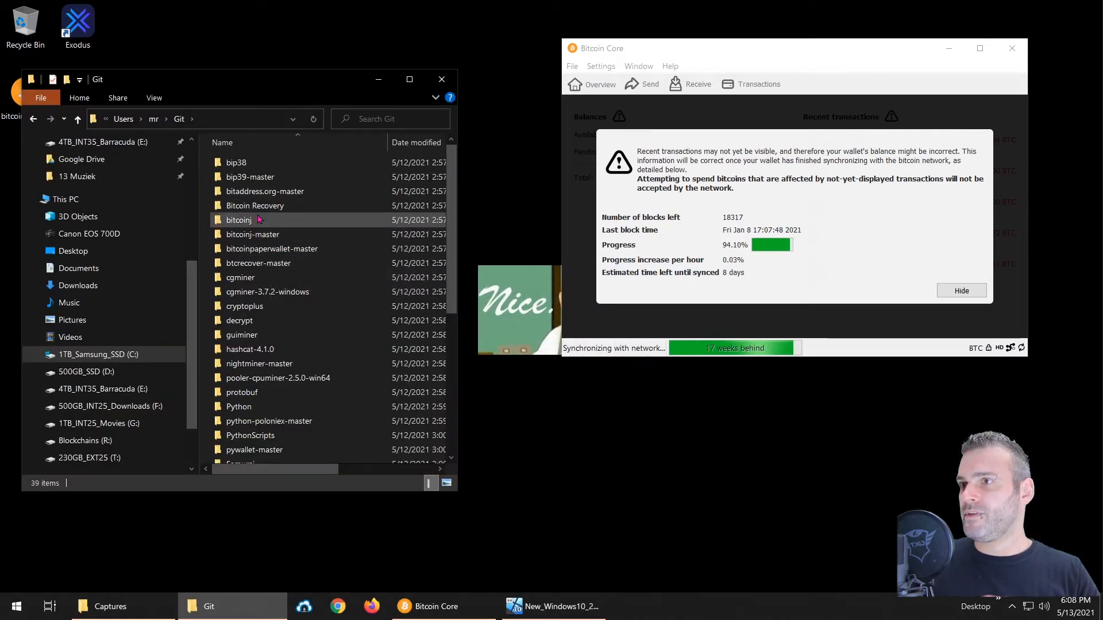
Enter the btcrecover-master folder inside Git holding the tokens file and wallet.dat.
{"action": "double_click", "coordinate": [258, 262]}
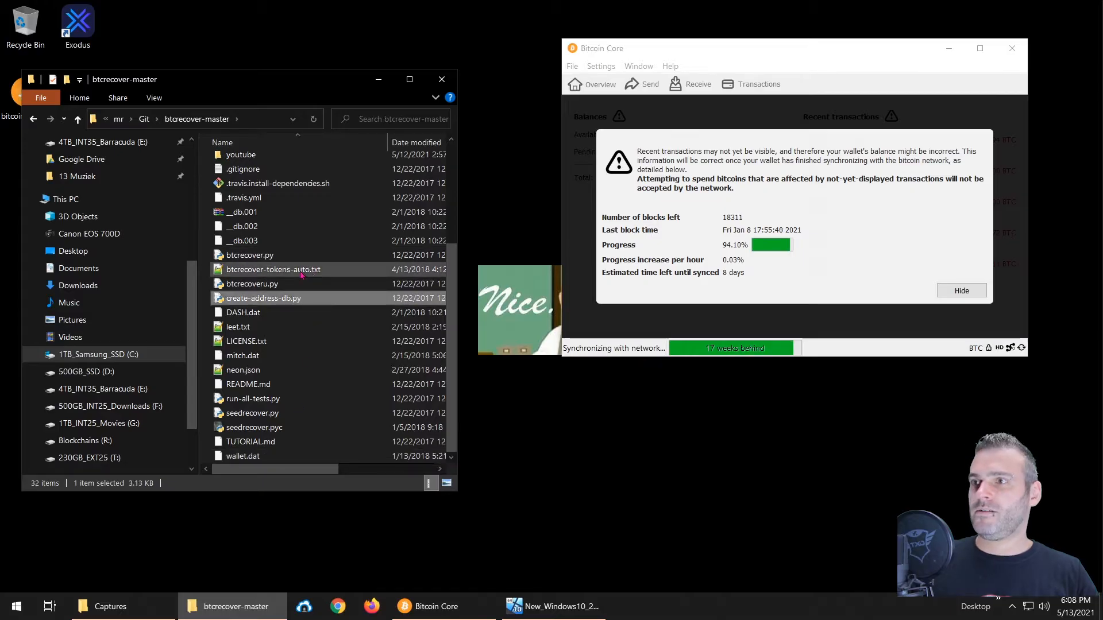
{"action": "double_click", "coordinate": [273, 268]}
{"action": "type", "text": "cd"}
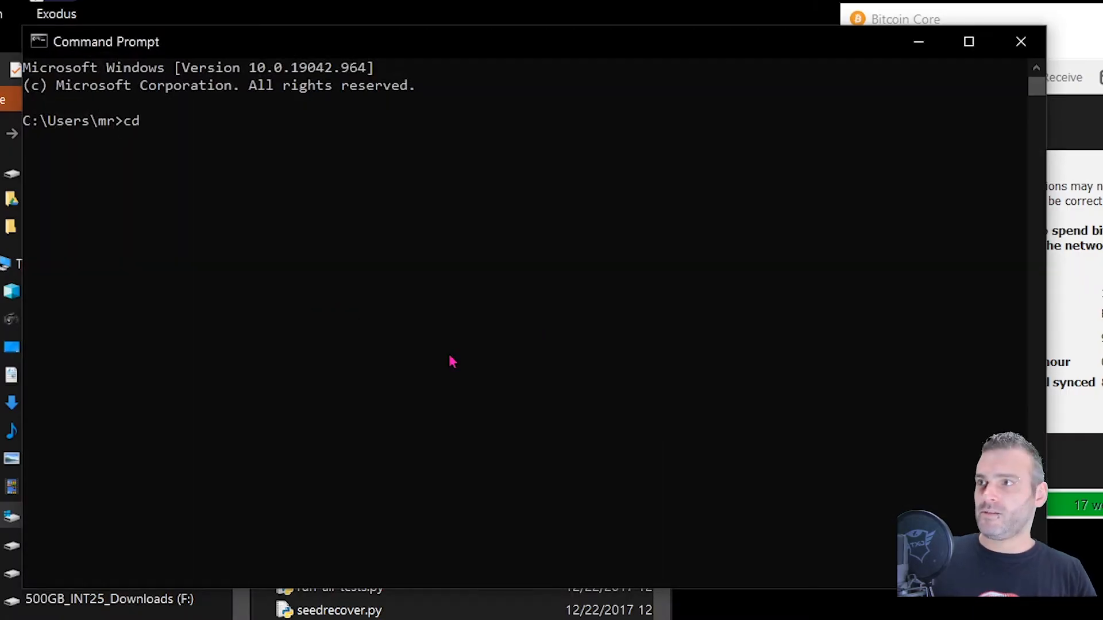
Run C:\Python27\python.exe btcrecover.py so it reports the wallet difficulty and starts recovering.
{"action": "key", "text": "Return"}
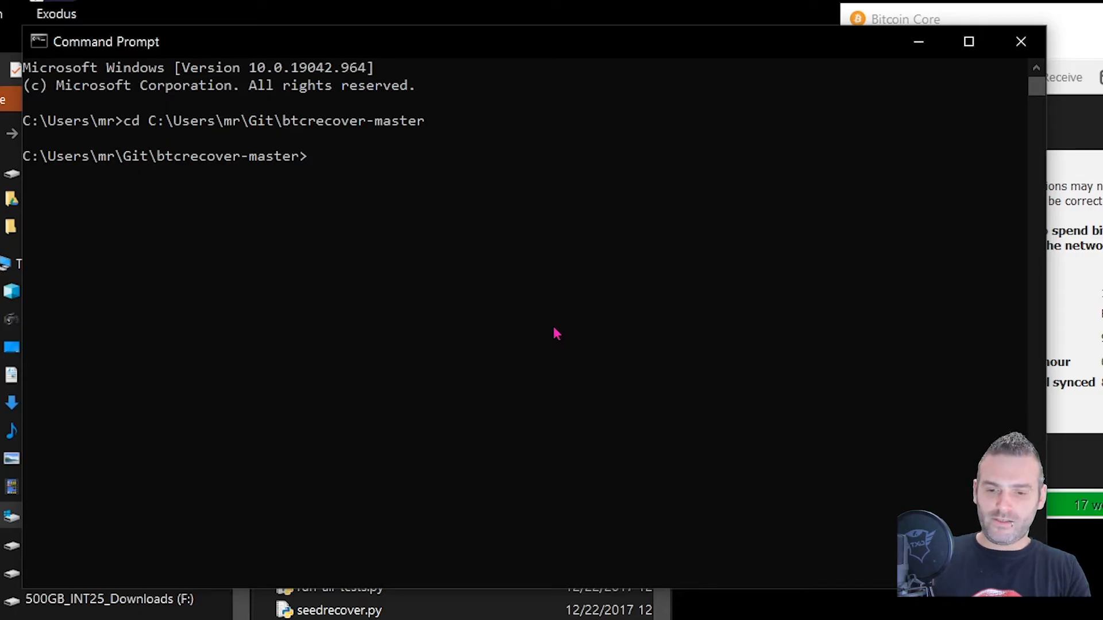
{"action": "type", "text": "C:"}
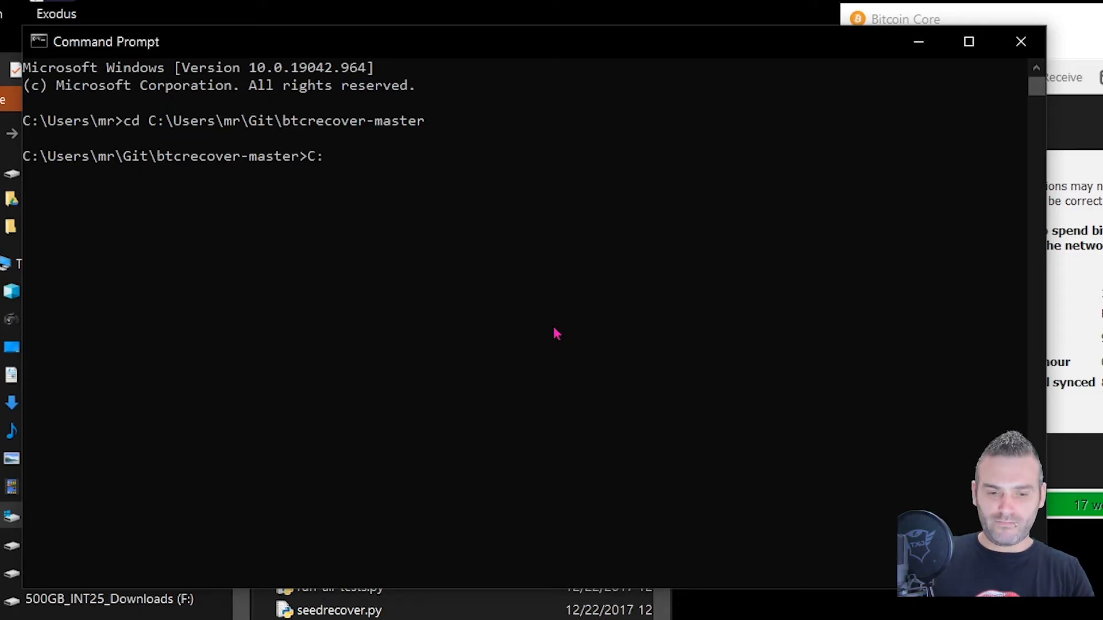
{"action": "type", "text": "Python27\\"}
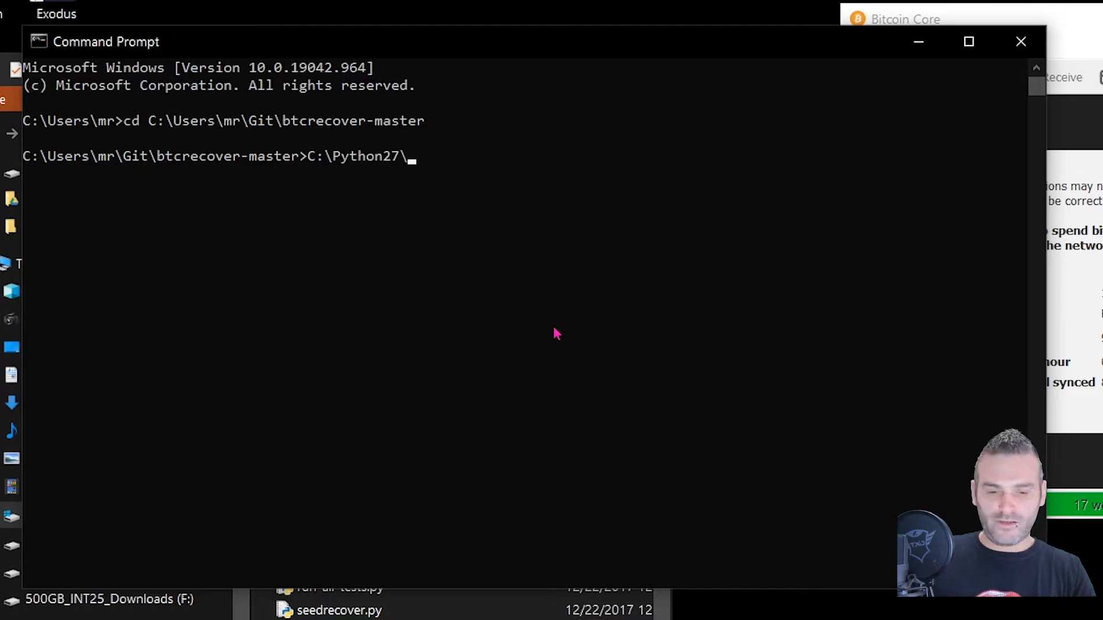
{"action": "type", "text": "python.exe"}
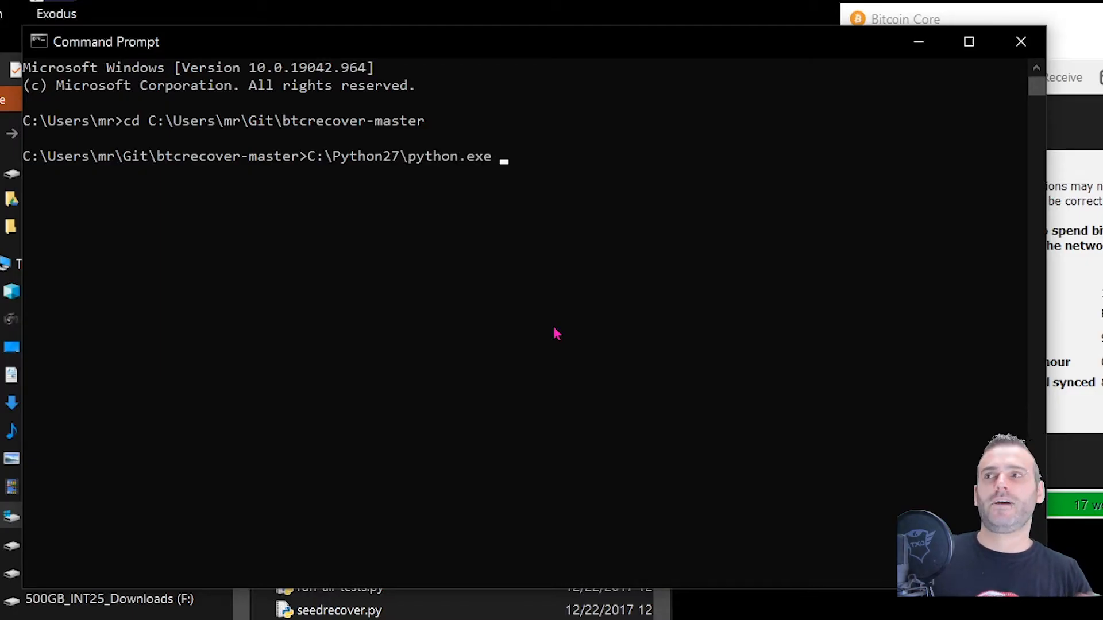
{"action": "mouse_move", "coordinate": [631, 214]}
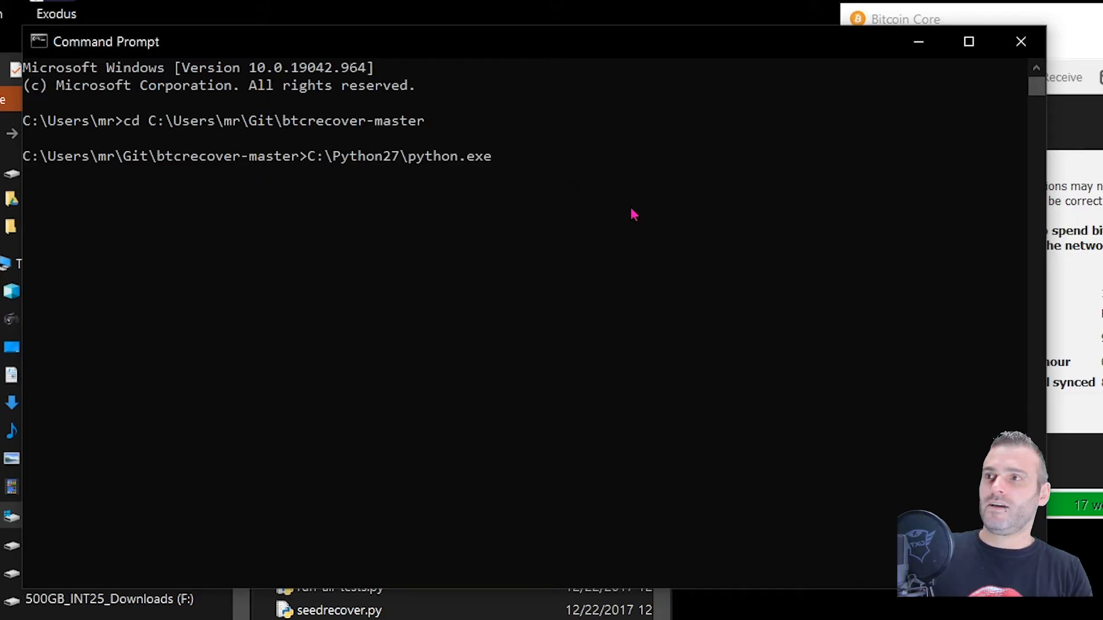
{"action": "type", "text": "bt"}
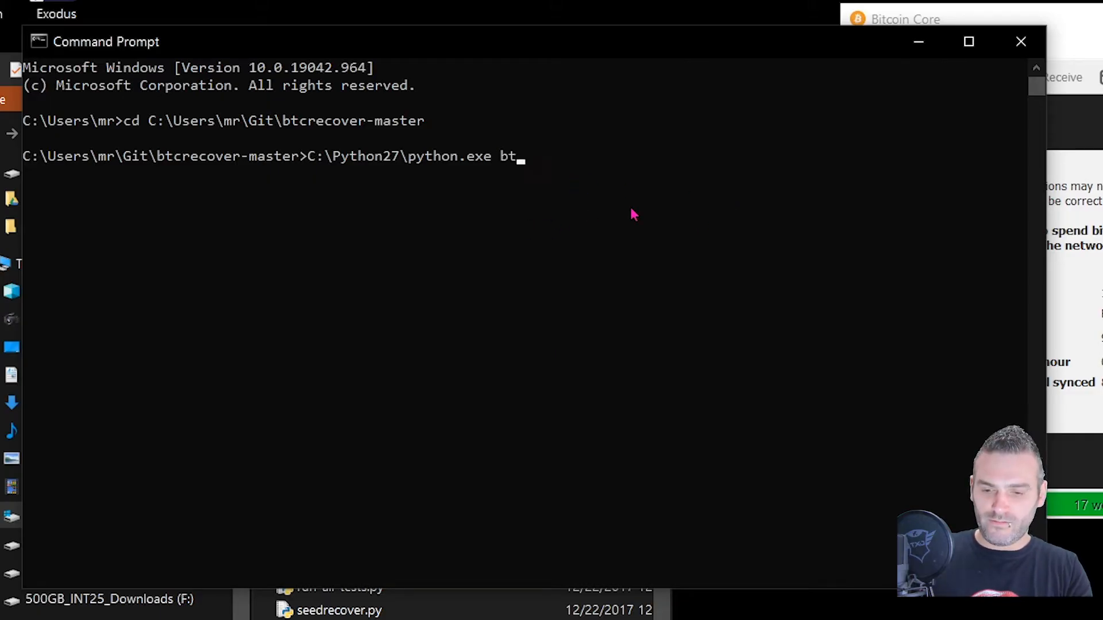
{"action": "type", "text": "crecover."}
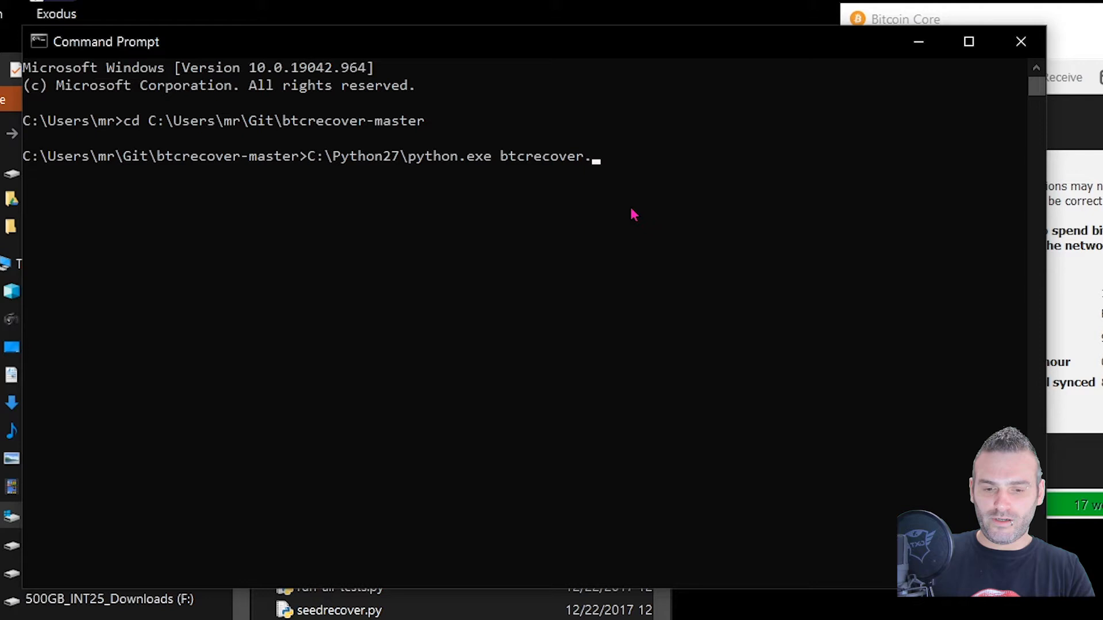
{"action": "key", "text": "Return"}
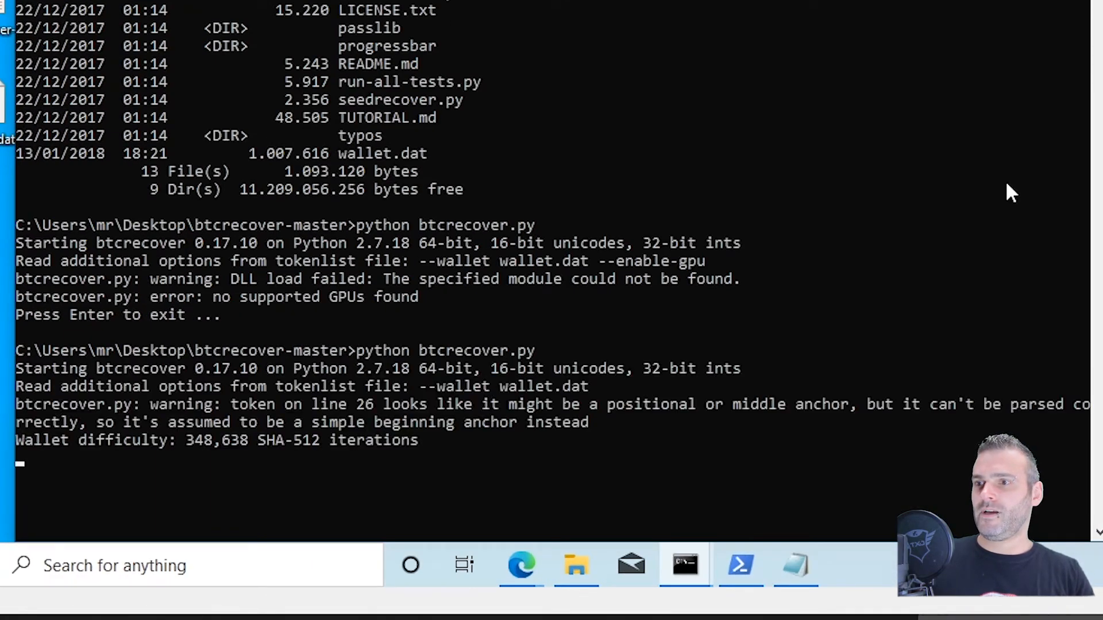
{"action": "scroll", "scroll_direction": "down", "scroll_amount": 3}
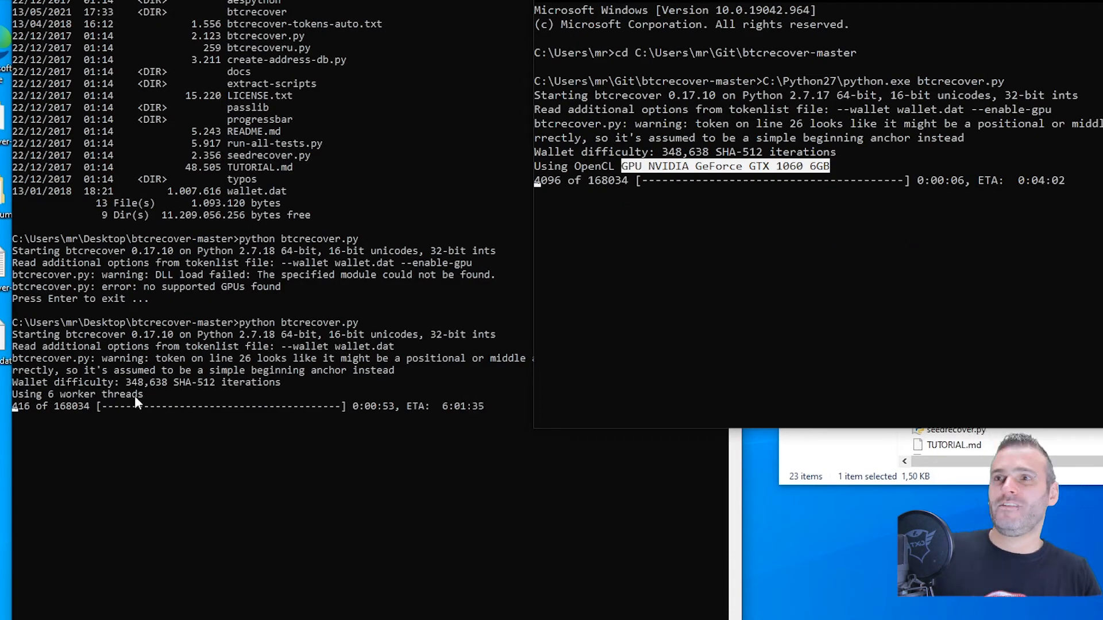
{"action": "mouse_move", "coordinate": [659, 204]}
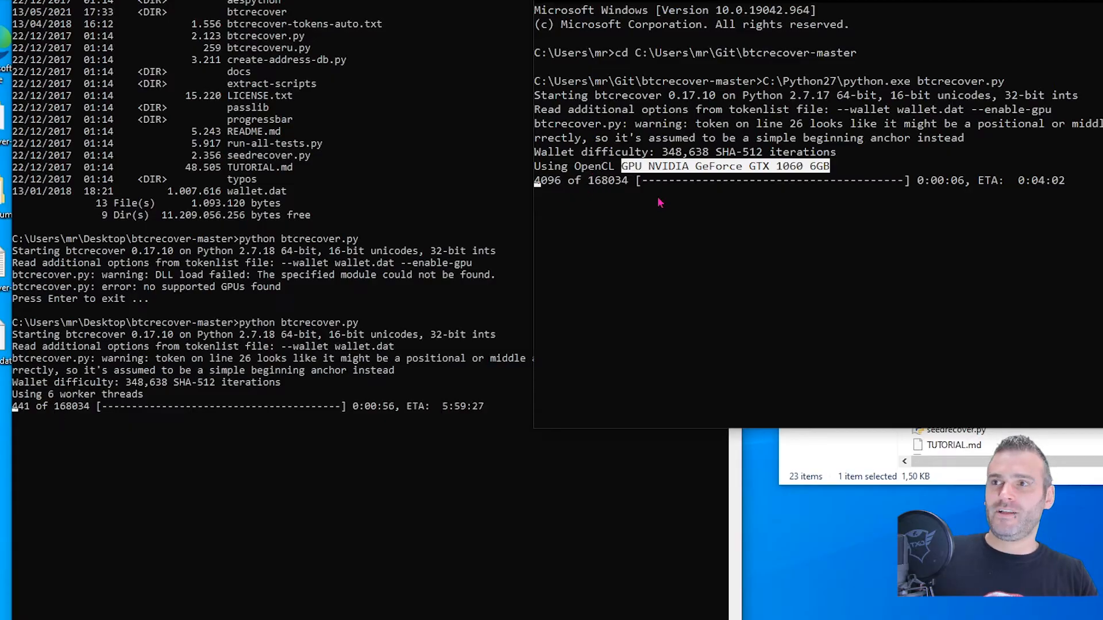
{"action": "mouse_move", "coordinate": [845, 308]}
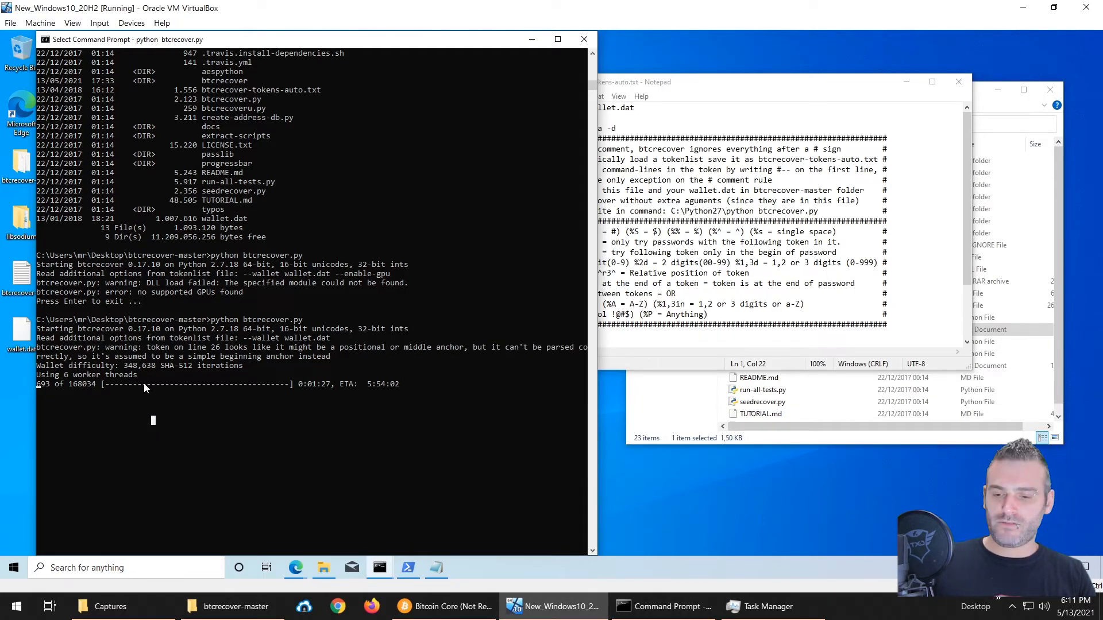
Stop the CPU-only run with Ctrl+C and close Notepad's tokens file and the folder window.
{"action": "key", "text": "ctrl+c"}
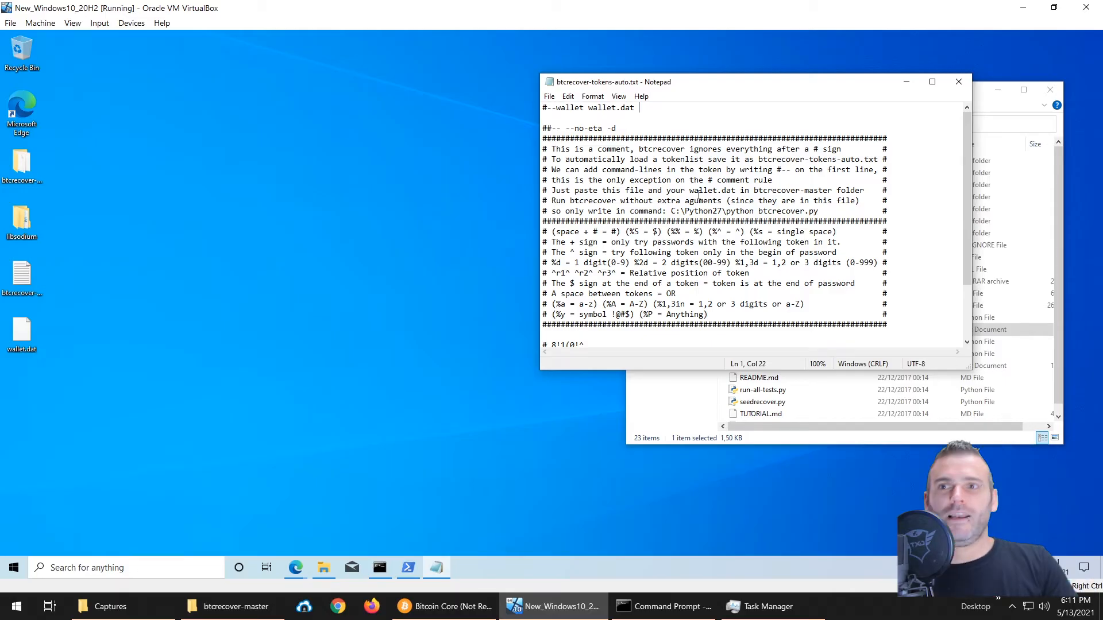
{"action": "mouse_move", "coordinate": [722, 280]}
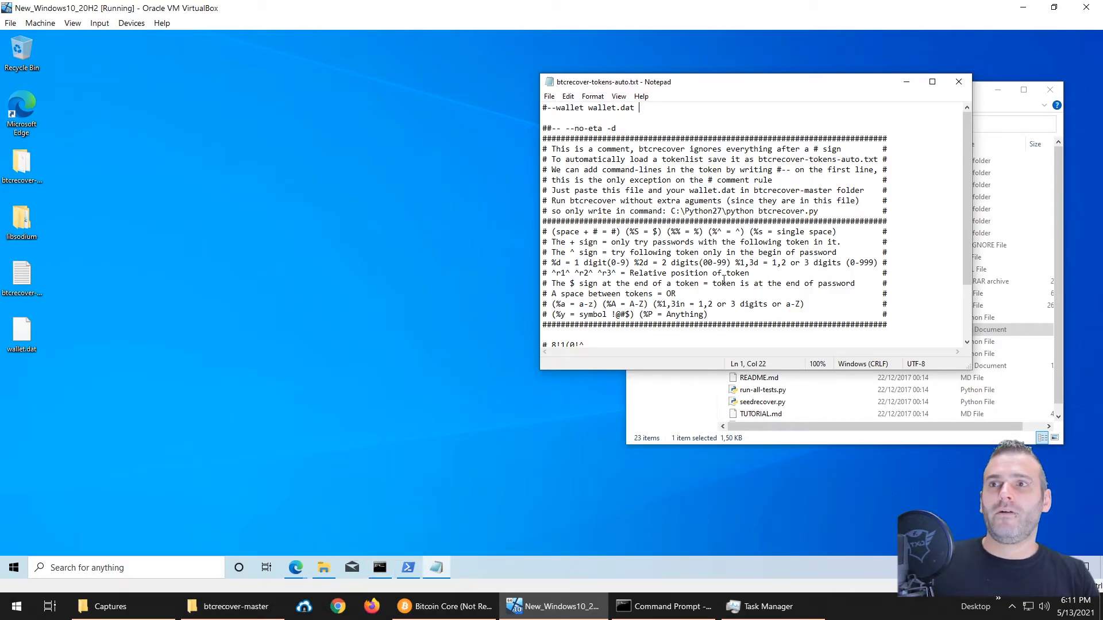
{"action": "left_click", "coordinate": [957, 81]}
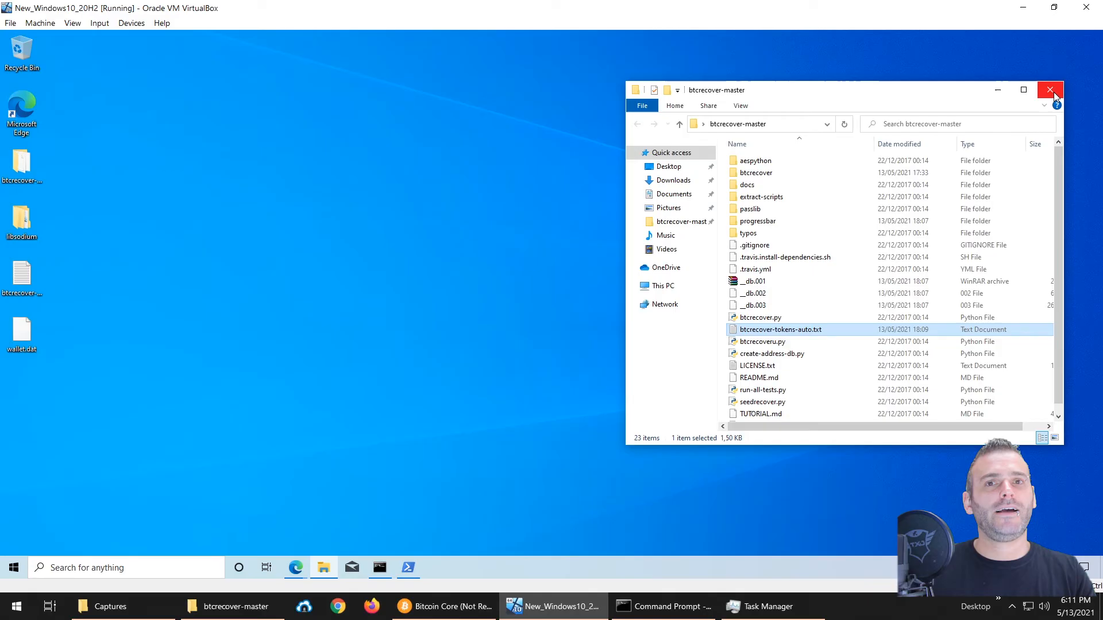
{"action": "left_click", "coordinate": [1051, 90]}
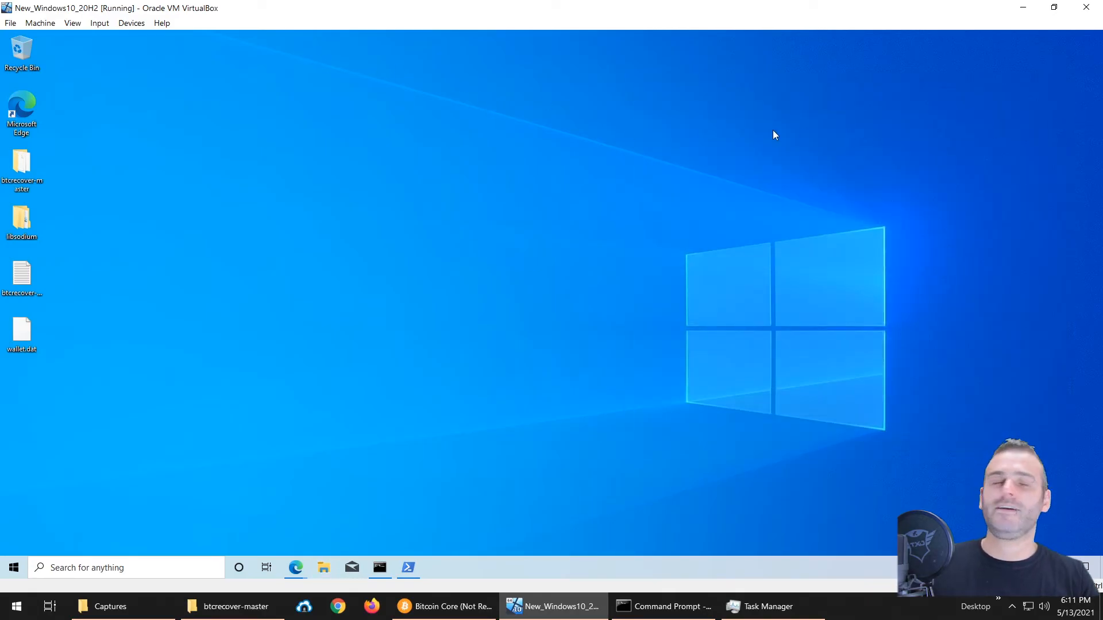
{"action": "mouse_move", "coordinate": [332, 446]}
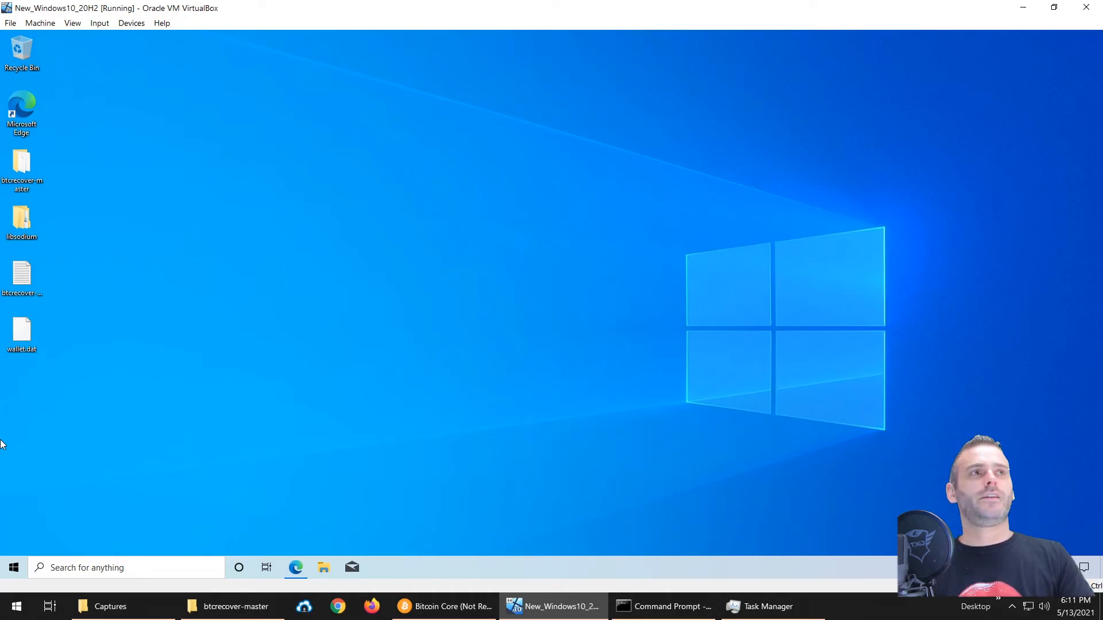
Bring the host GPU btcrecover run back into view to watch its OpenCL progress bar.
{"action": "left_click", "coordinate": [444, 607]}
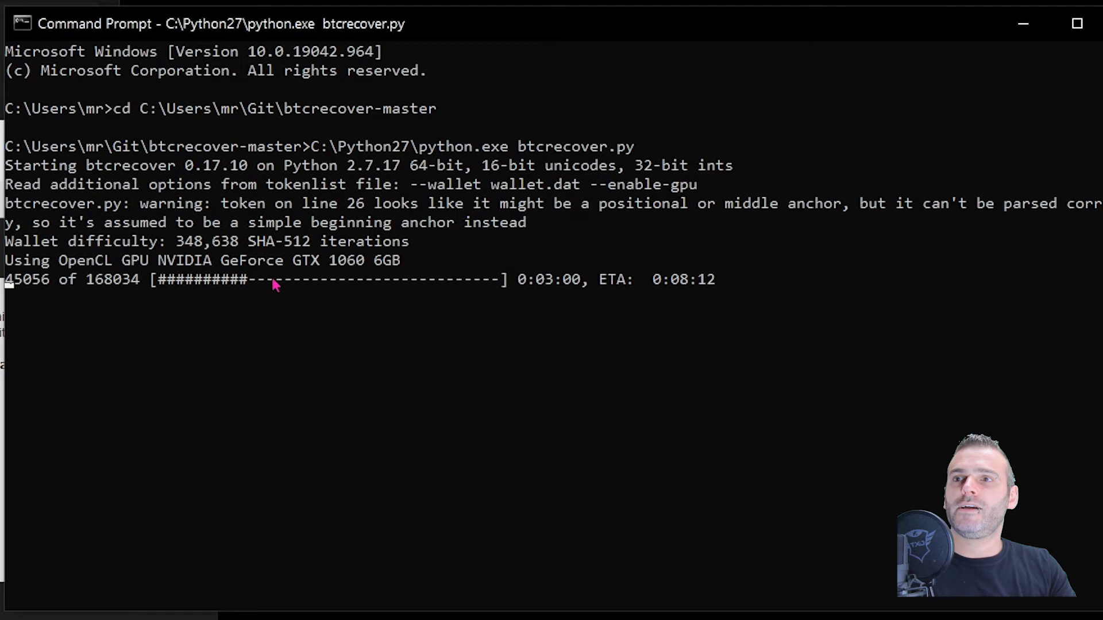
{"action": "mouse_move", "coordinate": [681, 424]}
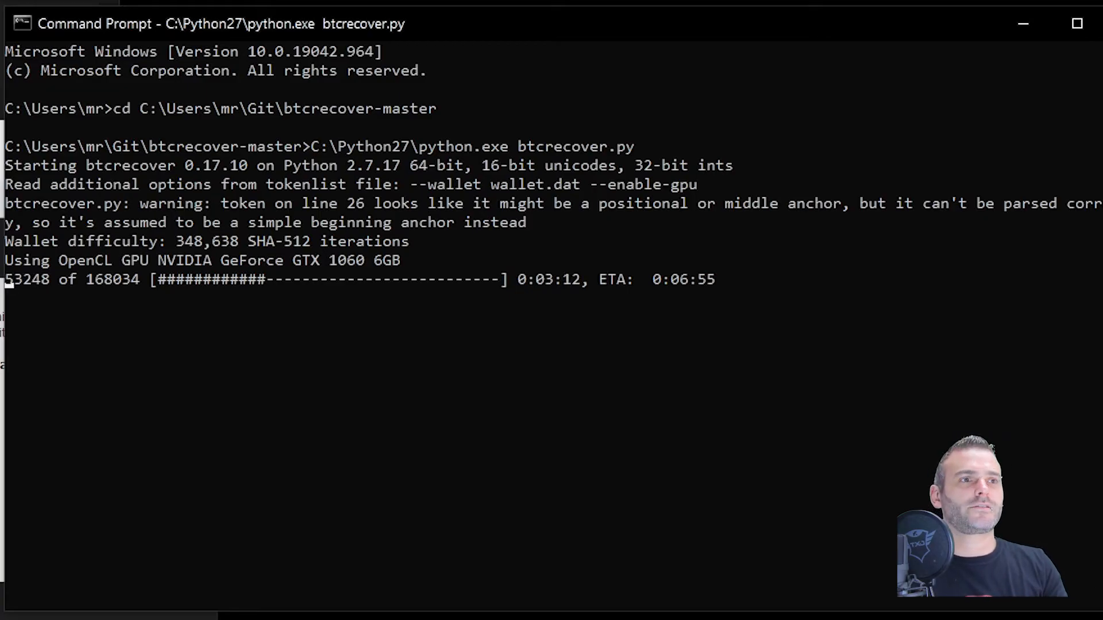
{"action": "mouse_move", "coordinate": [773, 224]}
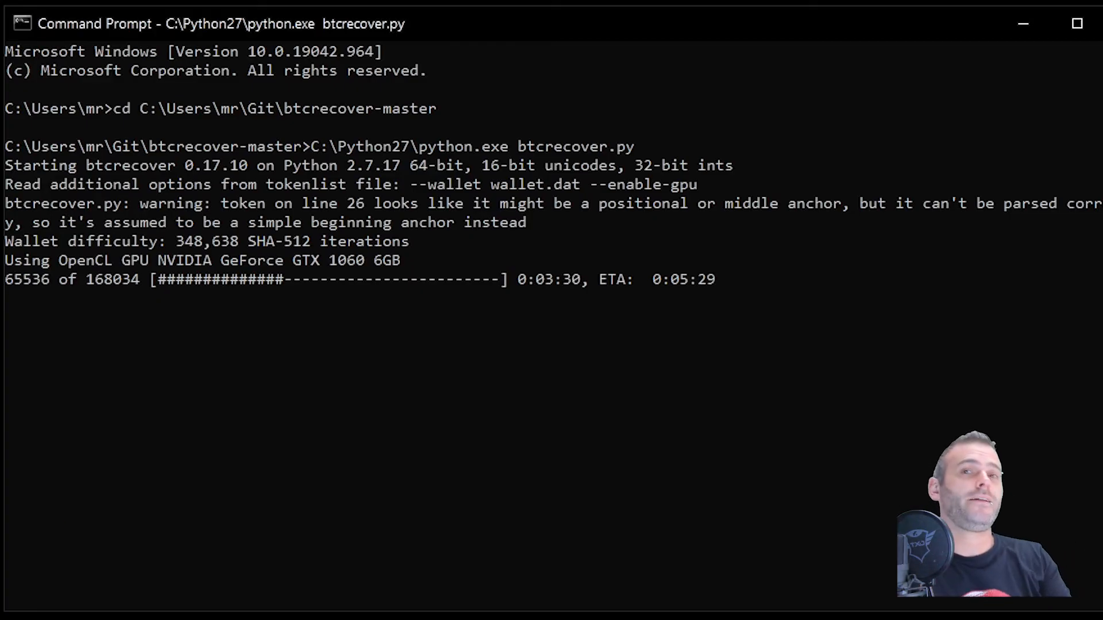
{"action": "mouse_move", "coordinate": [77, 393]}
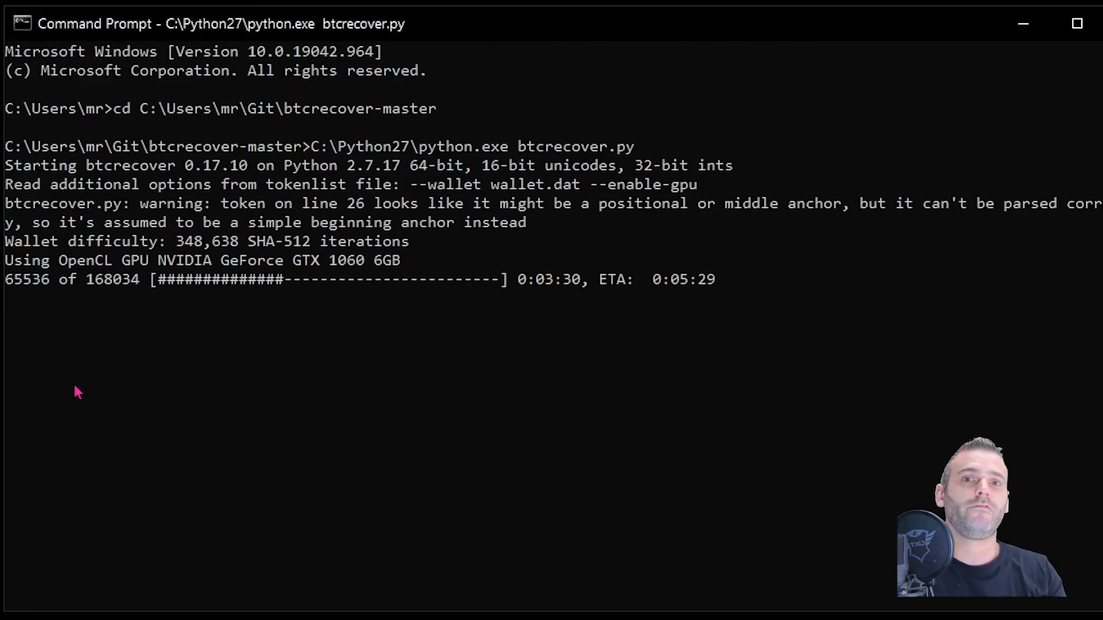
{"action": "mouse_move", "coordinate": [735, 177]}
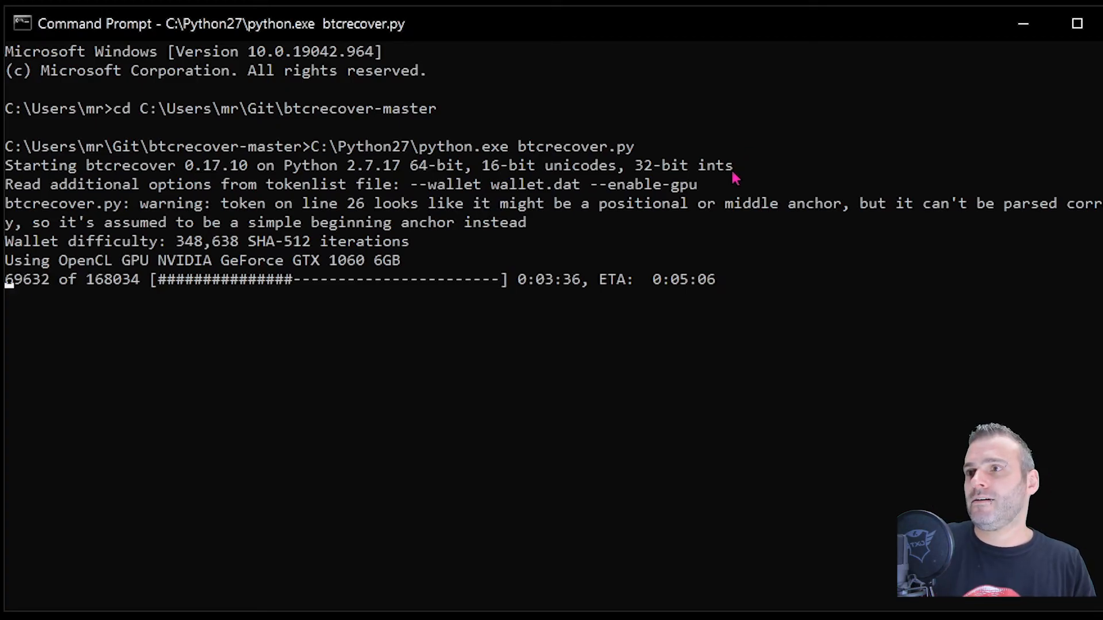
{"action": "mouse_move", "coordinate": [593, 133]}
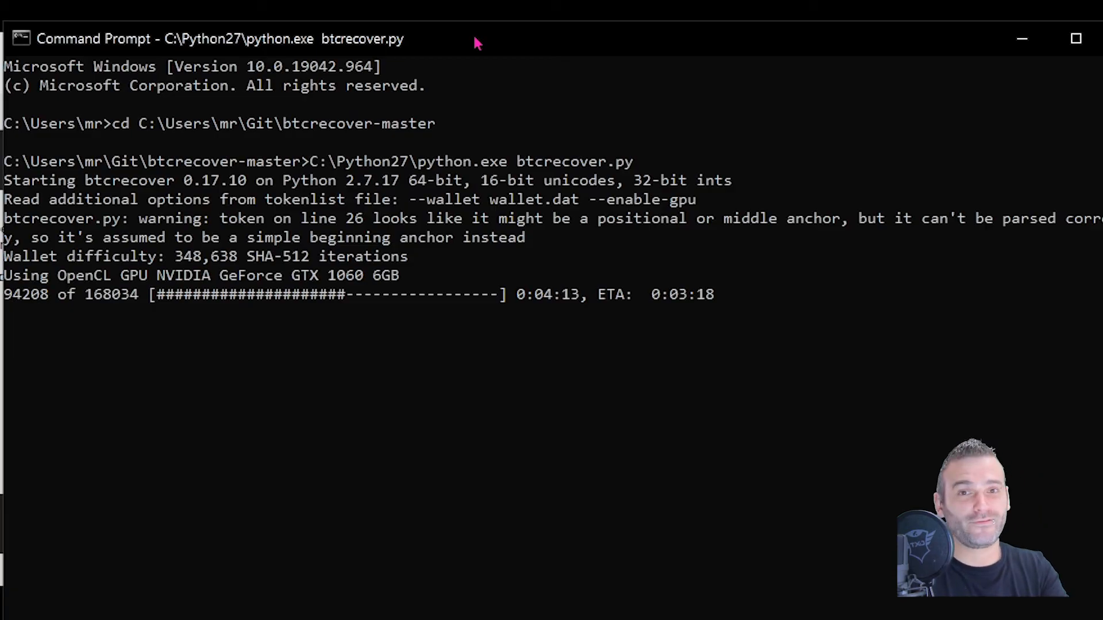
{"action": "mouse_move", "coordinate": [464, 165]}
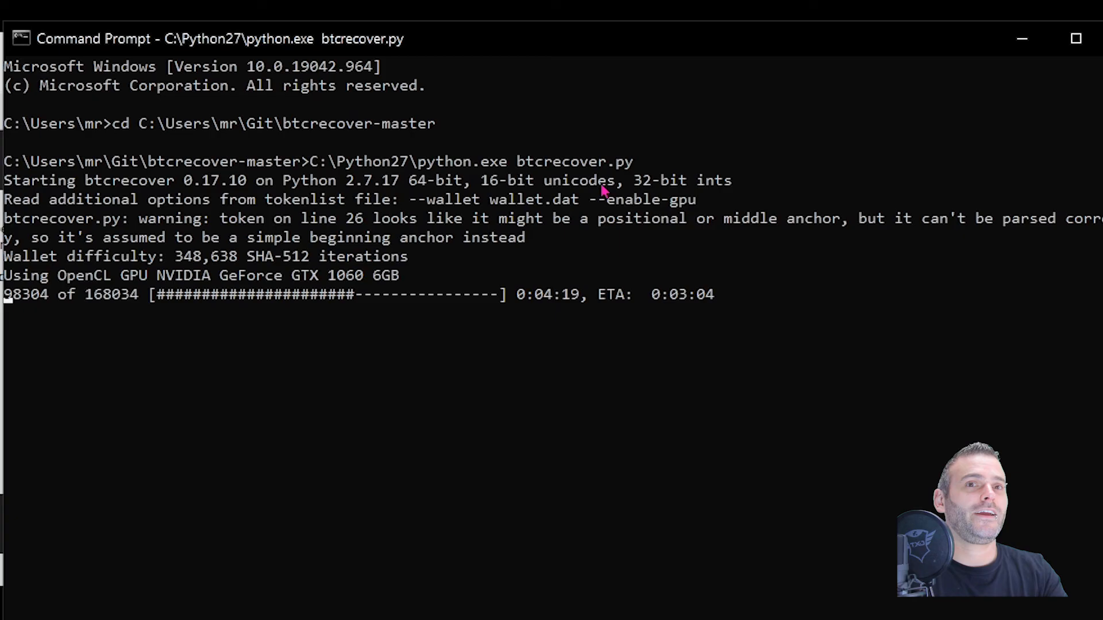
{"action": "mouse_move", "coordinate": [674, 205]}
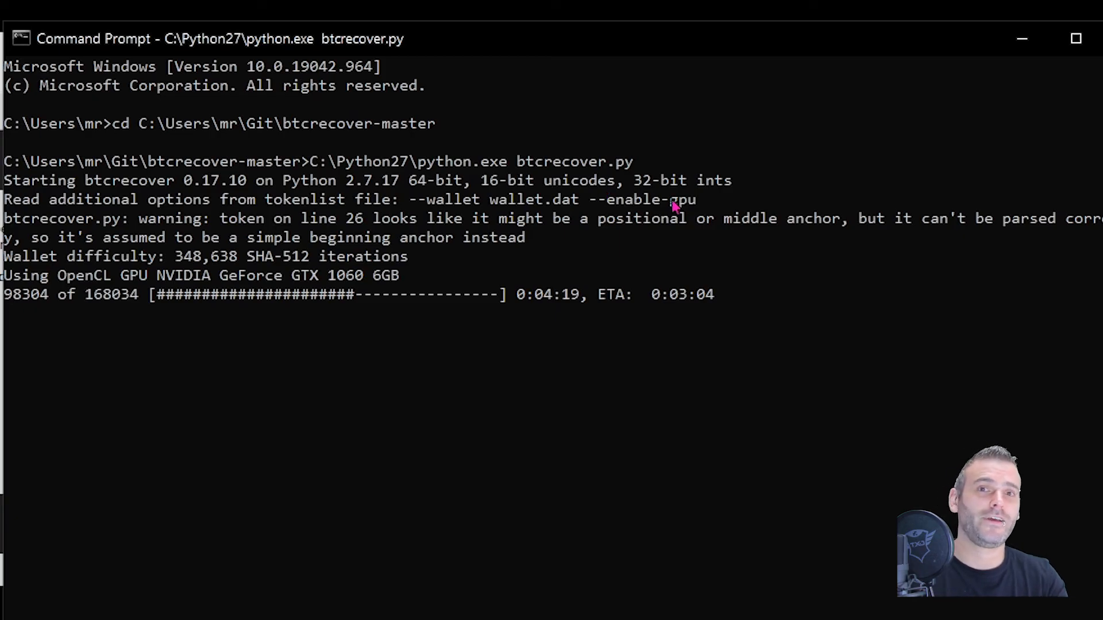